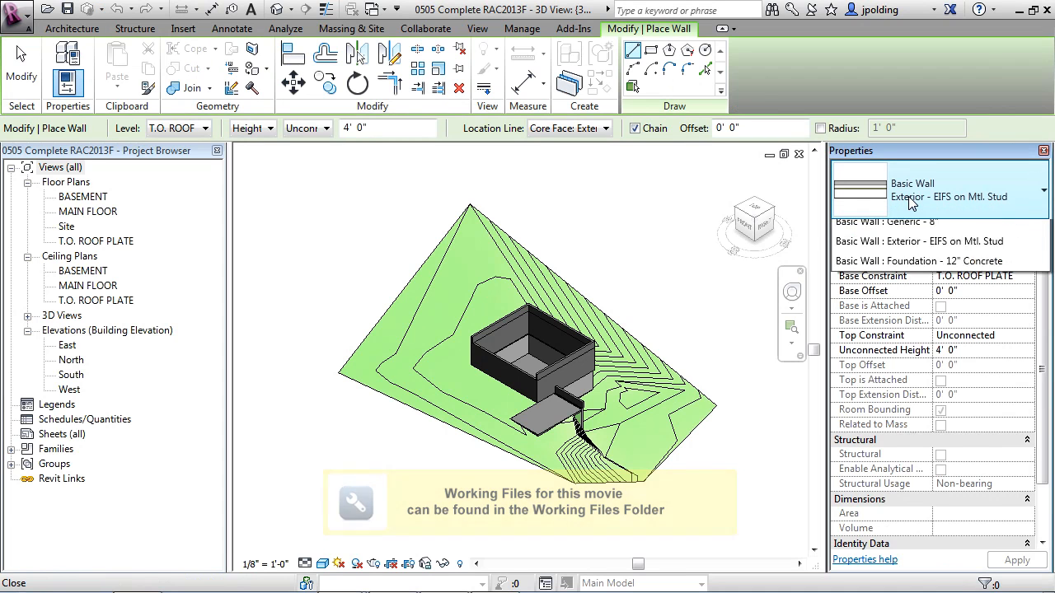
- Expand the wall type list and scroll to the Curtain Wall types
left_click(1042, 190)
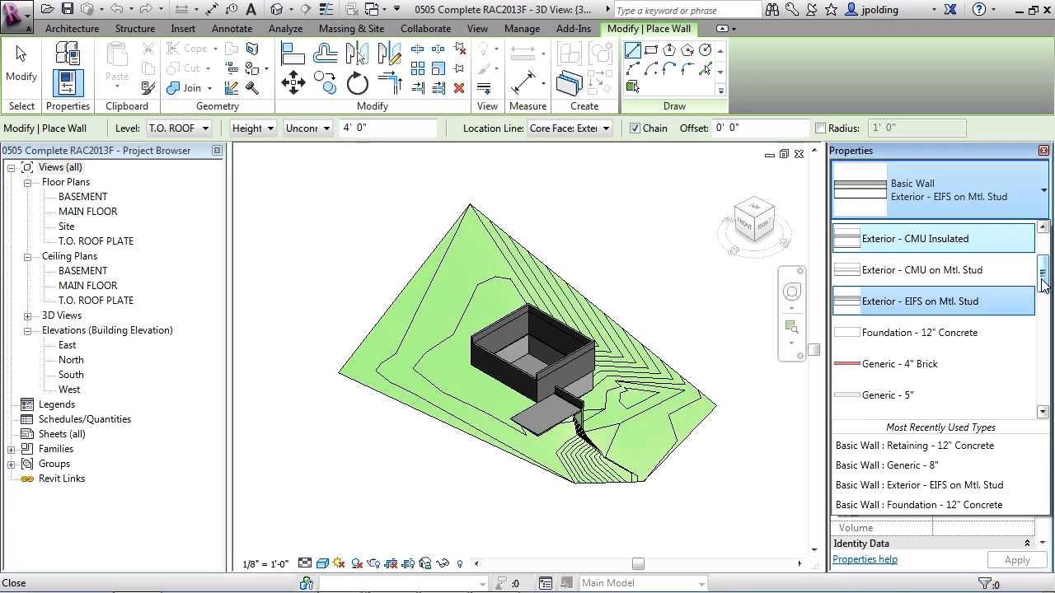
scroll("down", 3)
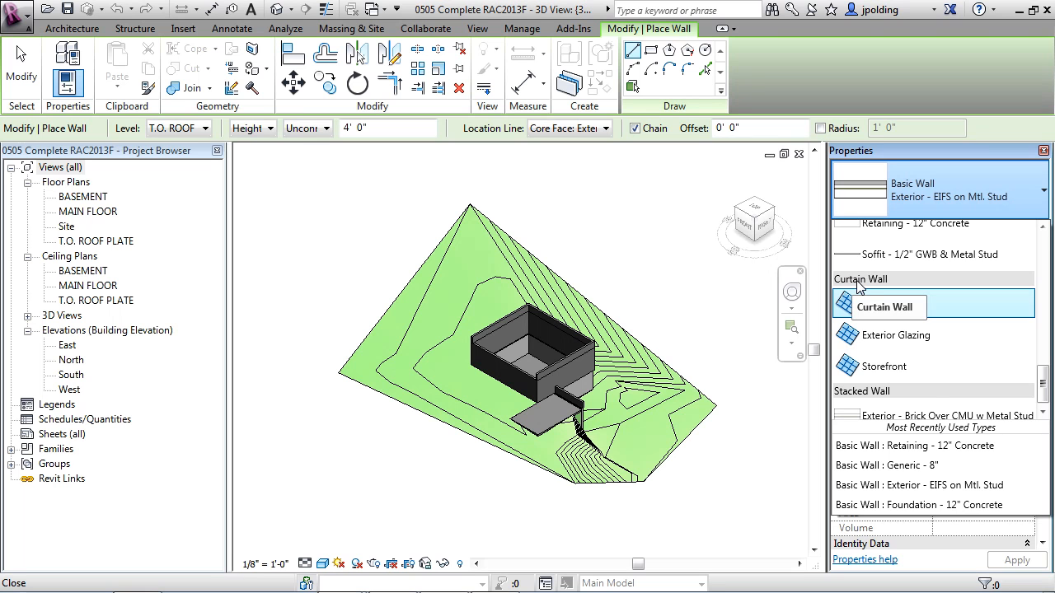
mouse_move(884, 366)
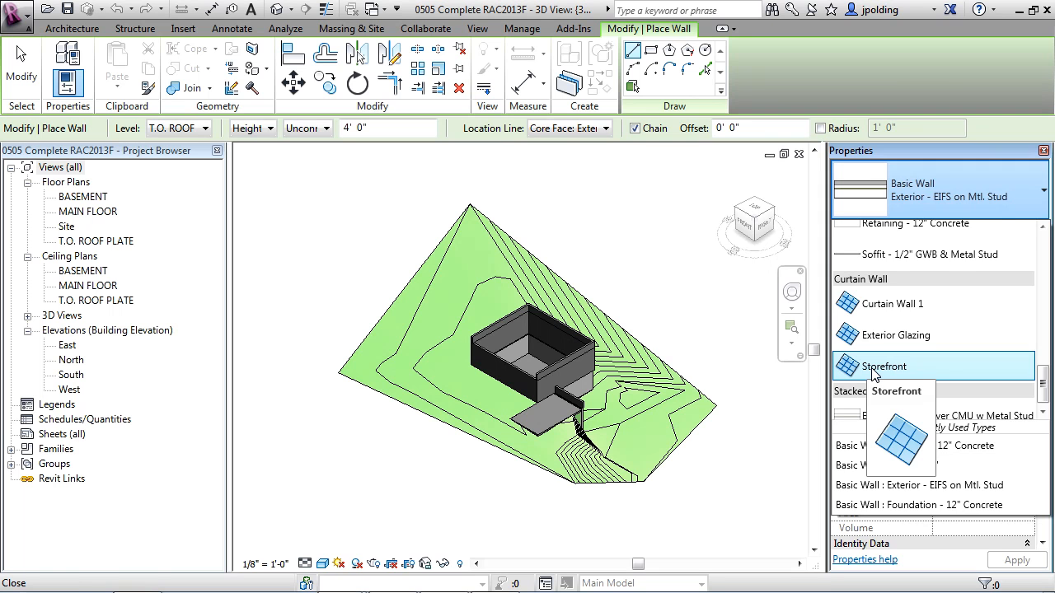
- Choose Curtain Wall: Storefront as the wall type and return to the Architecture ribbon
left_click(883, 366)
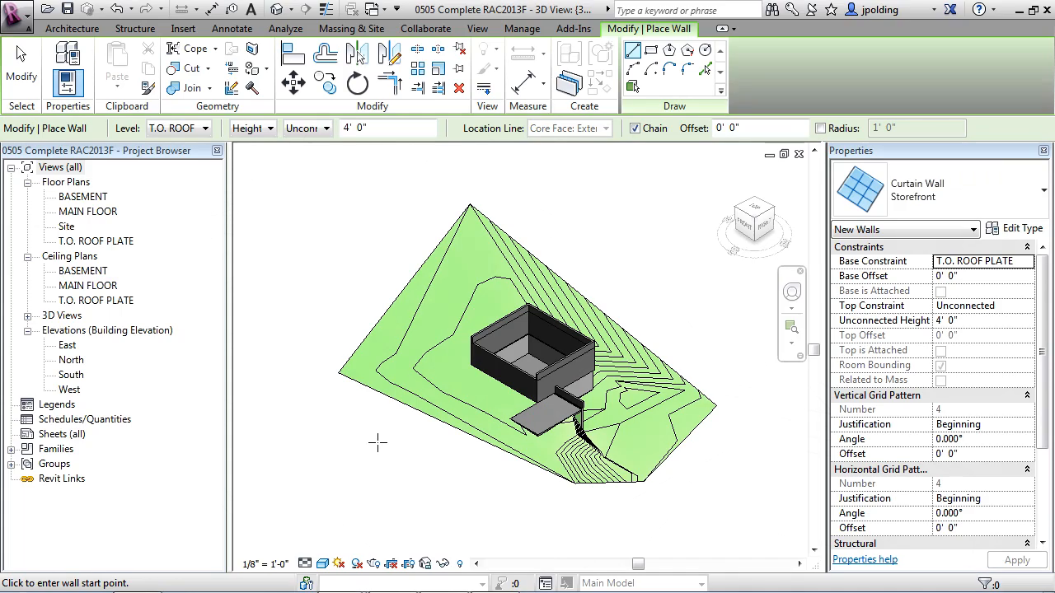
left_click(73, 28)
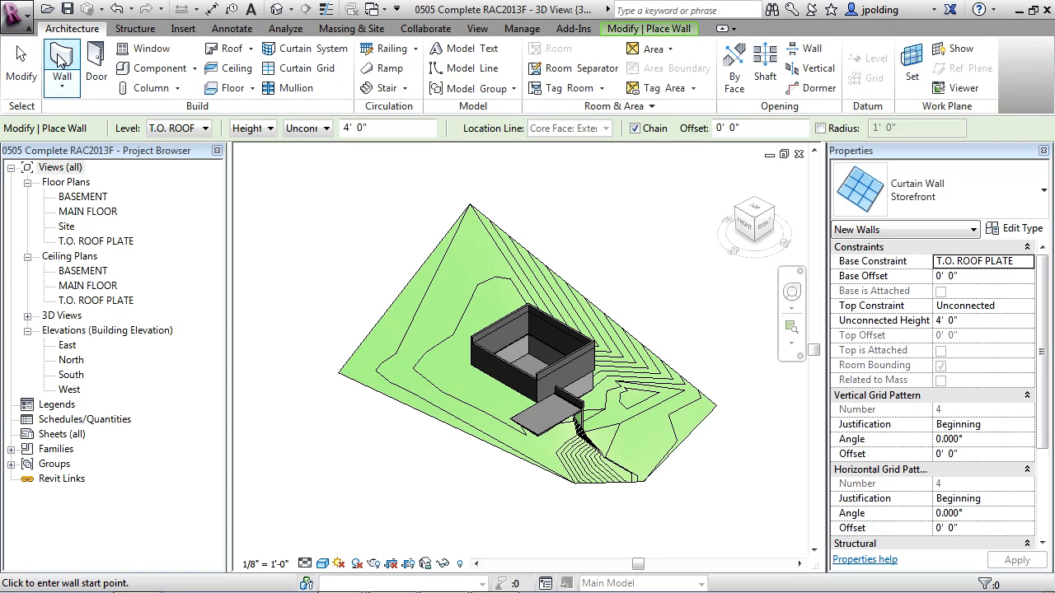
- Reselect Storefront from the type list, now placed by wall centerline
left_click(568, 129)
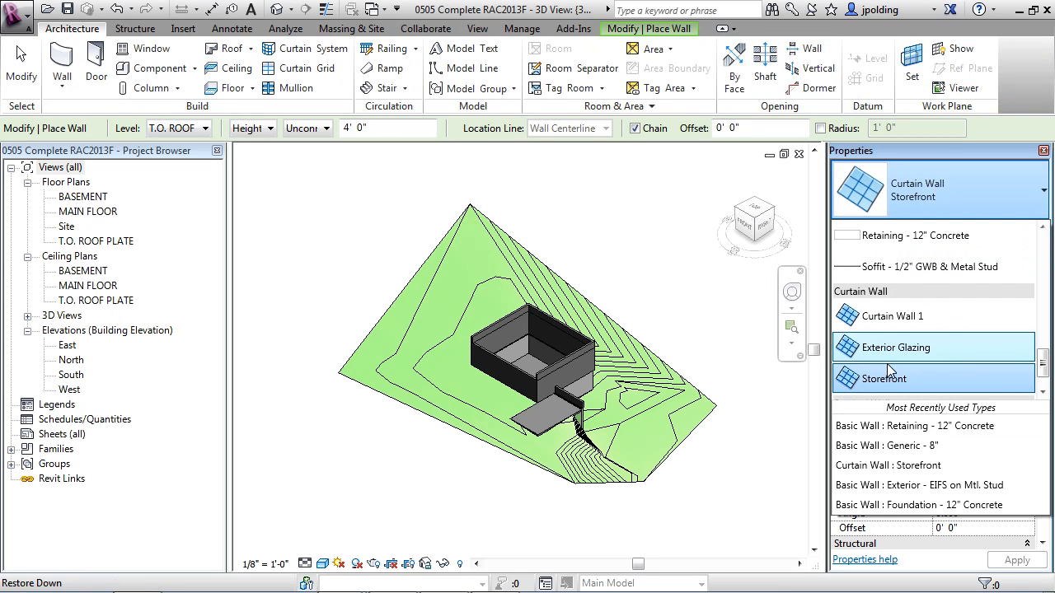
left_click(884, 378)
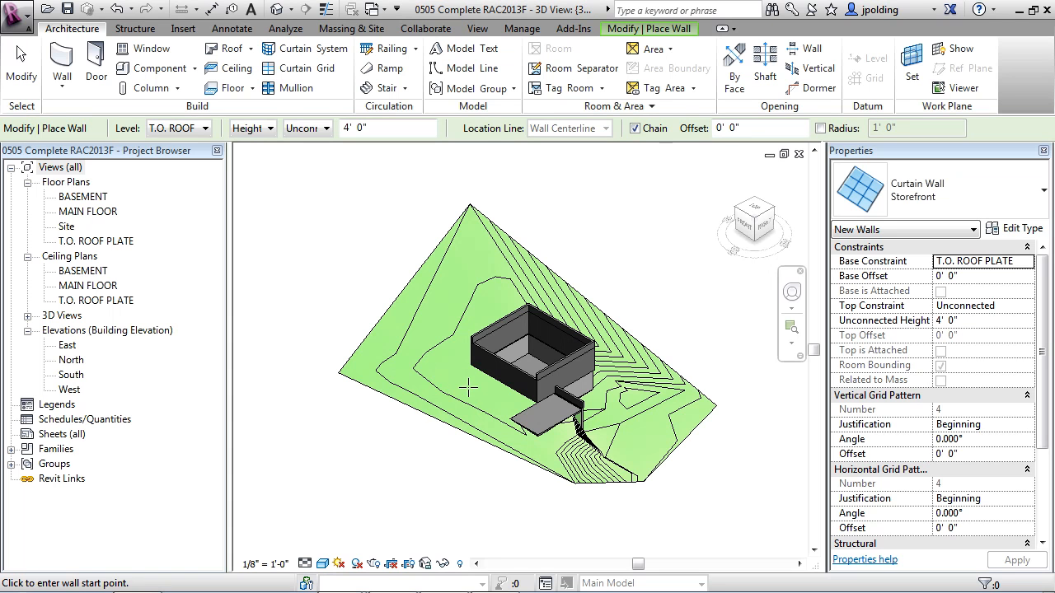
mouse_move(475, 379)
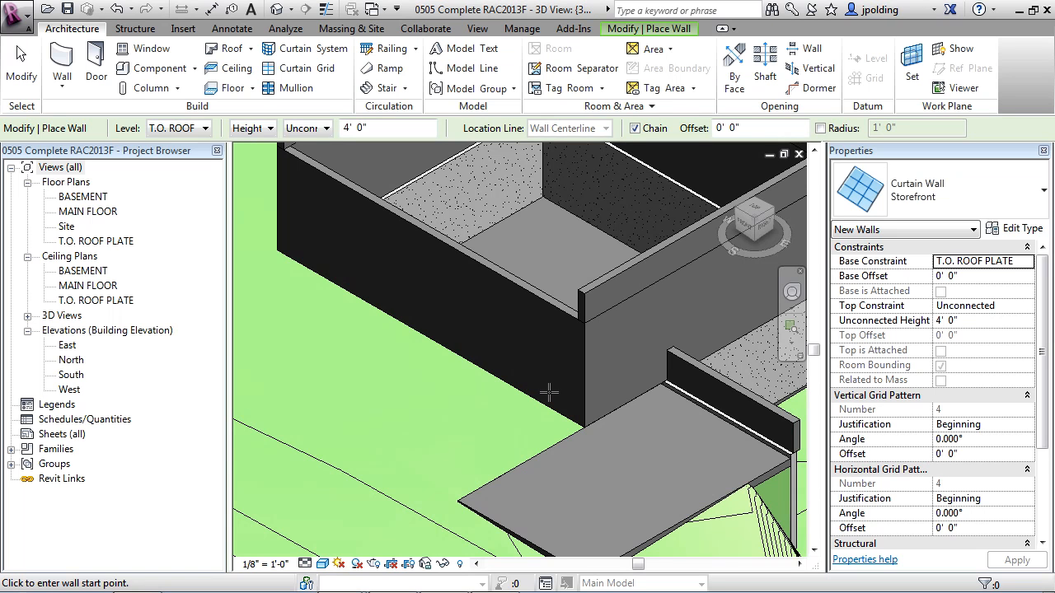
mouse_move(567, 415)
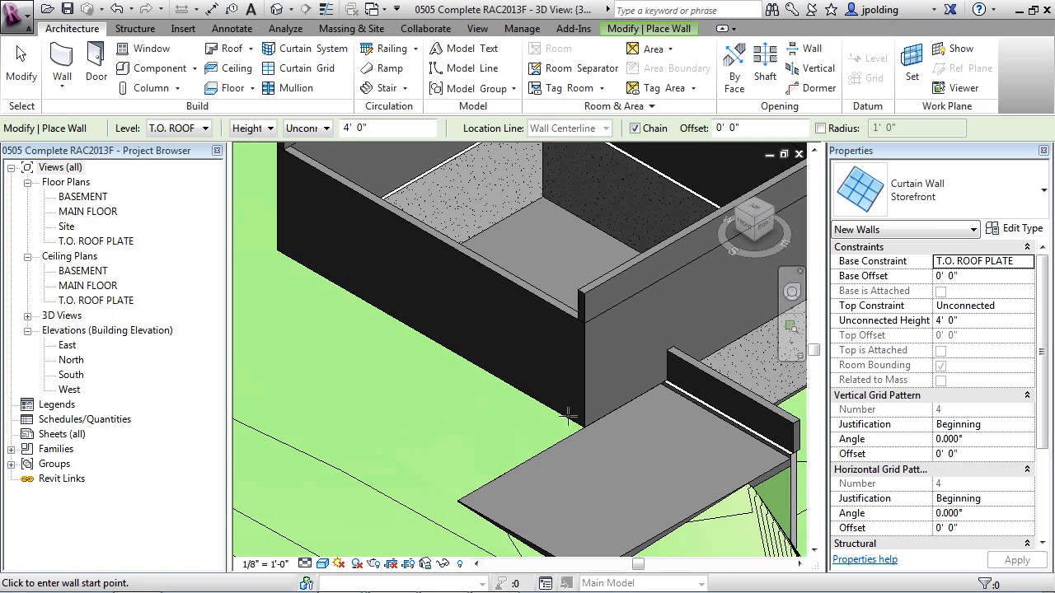
mouse_move(346, 320)
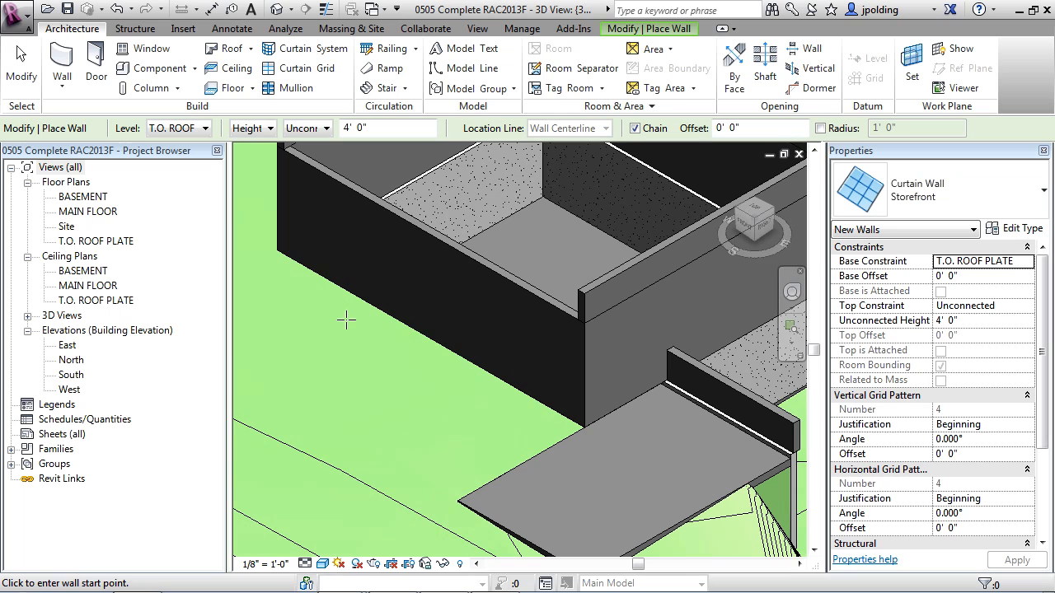
mouse_move(125, 135)
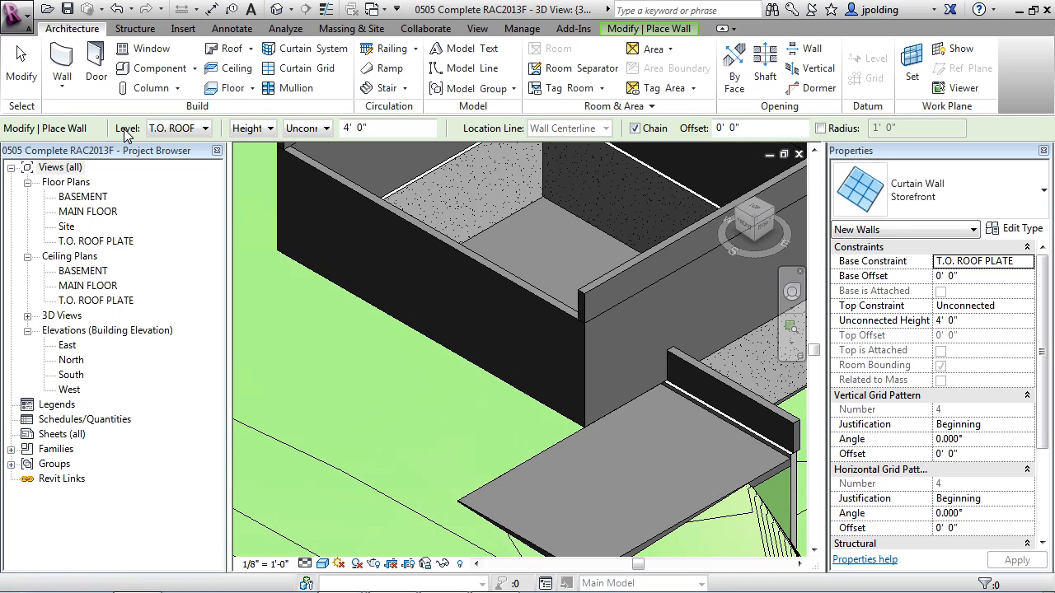
- Set the wall base level to MAIN FLOOR and its top to T.O. ROOF PLATE
left_click(204, 129)
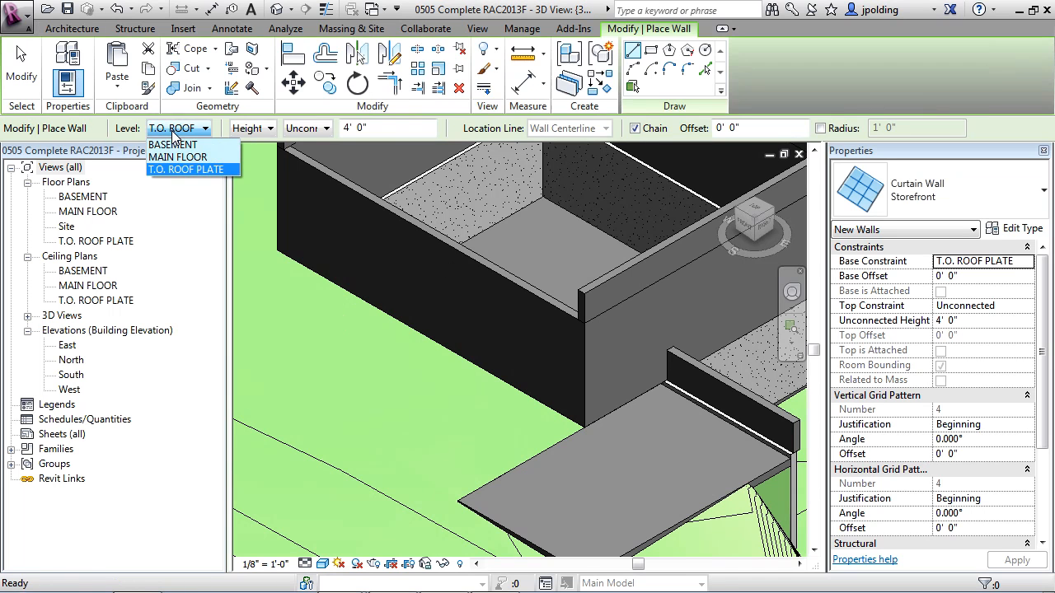
mouse_move(178, 156)
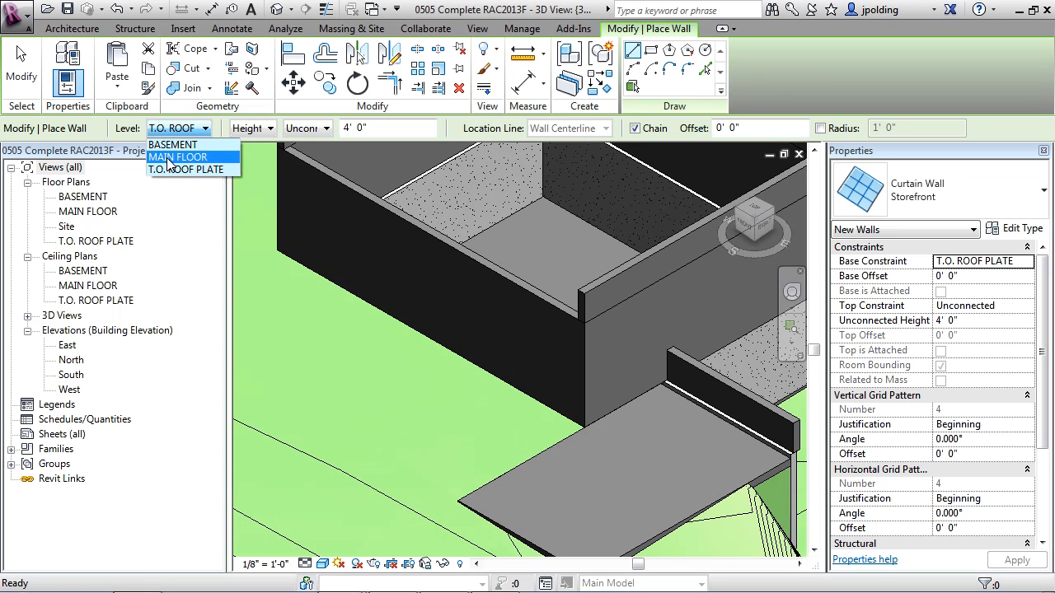
left_click(178, 156)
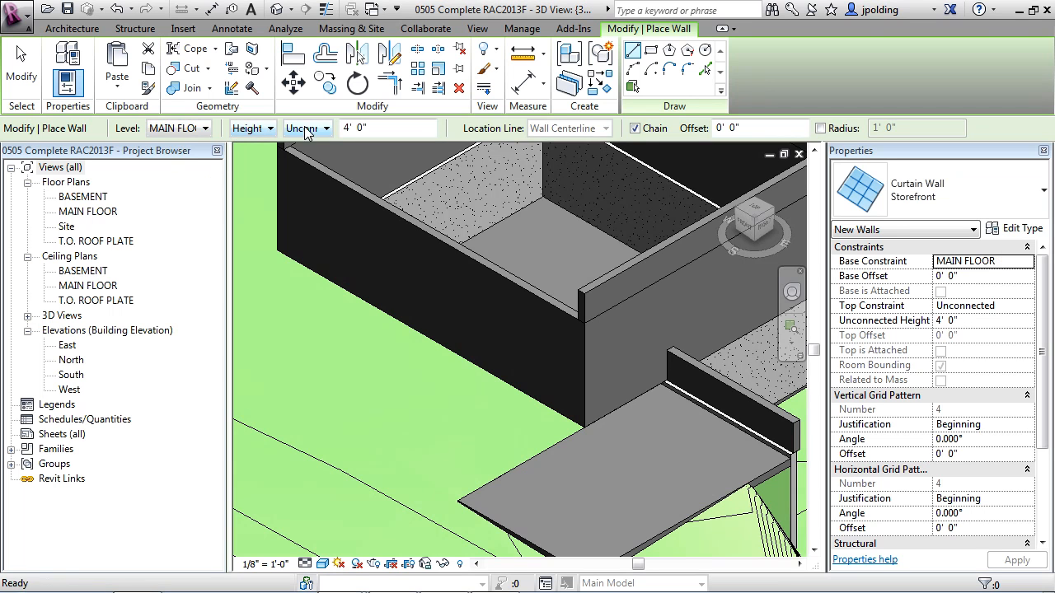
left_click(327, 129)
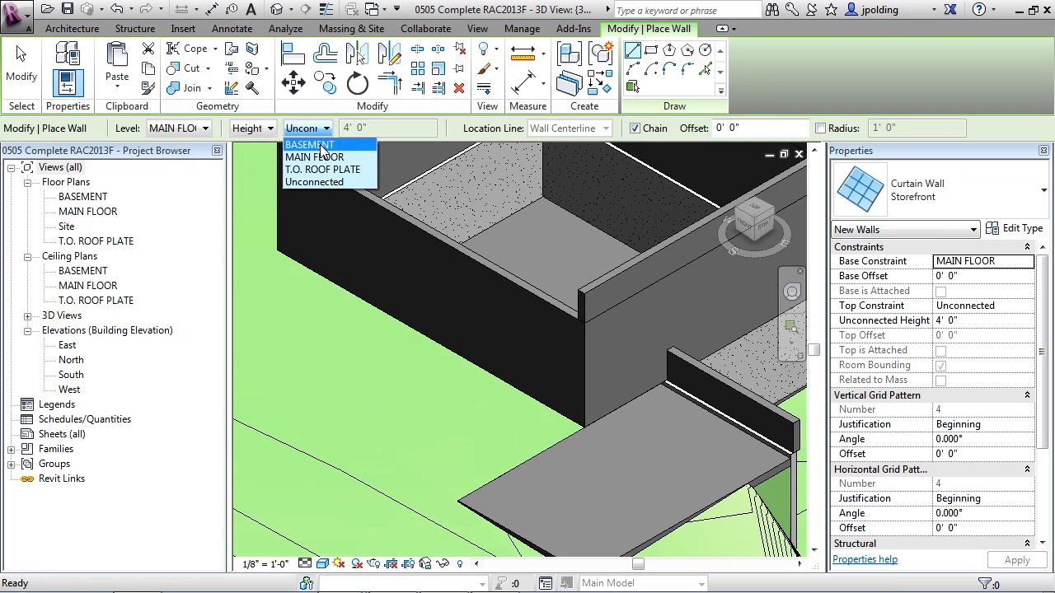
left_click(323, 168)
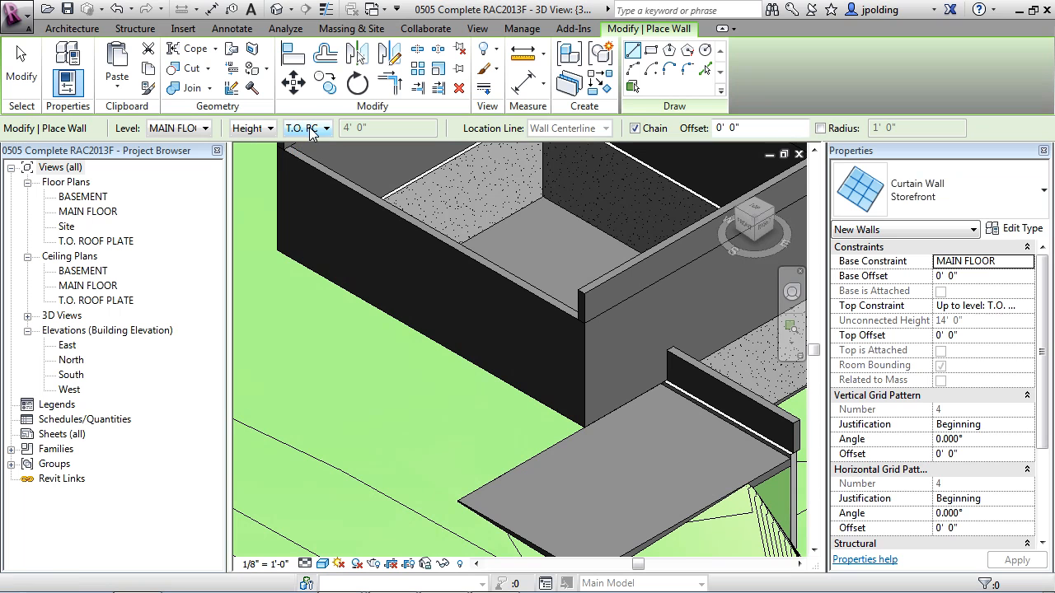
mouse_move(559, 416)
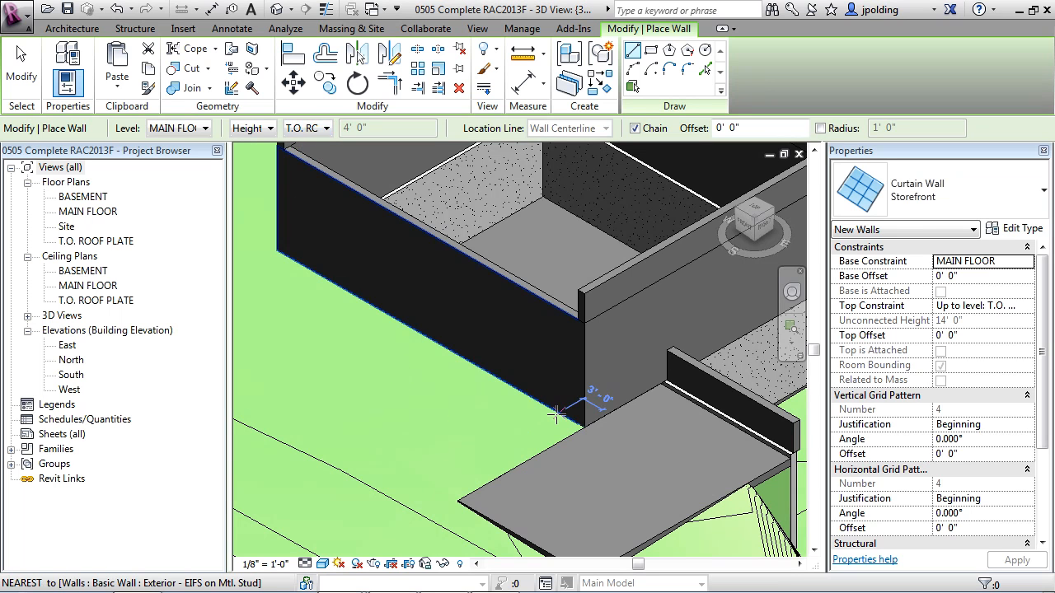
mouse_move(560, 378)
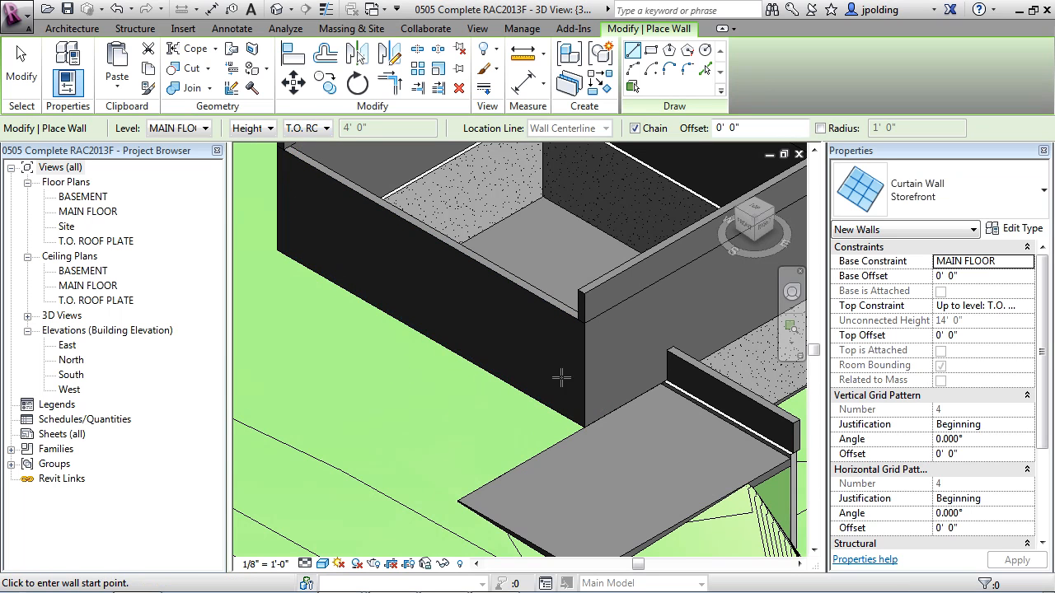
mouse_move(569, 416)
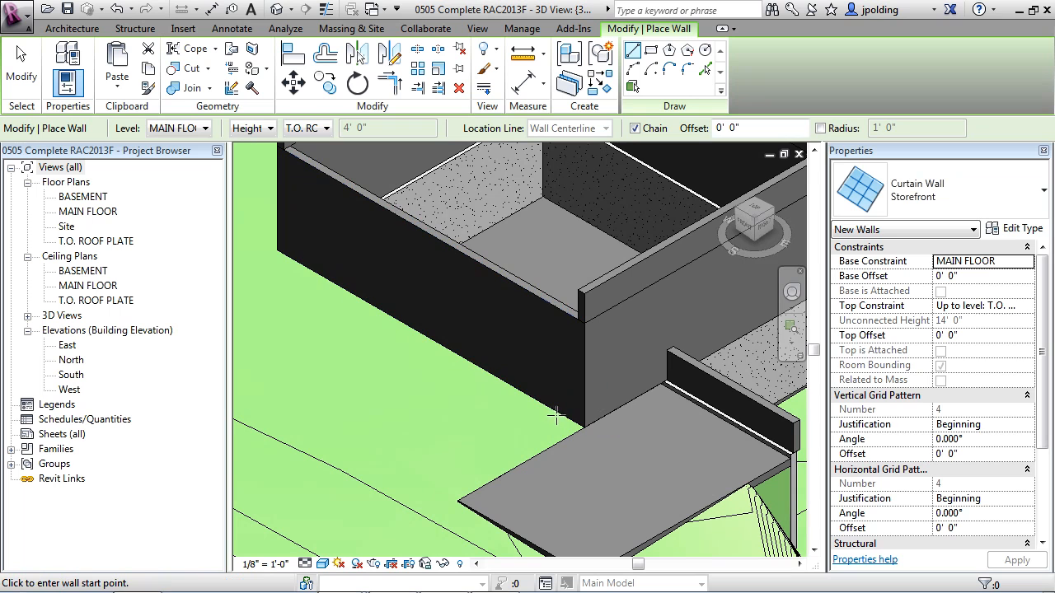
mouse_move(564, 419)
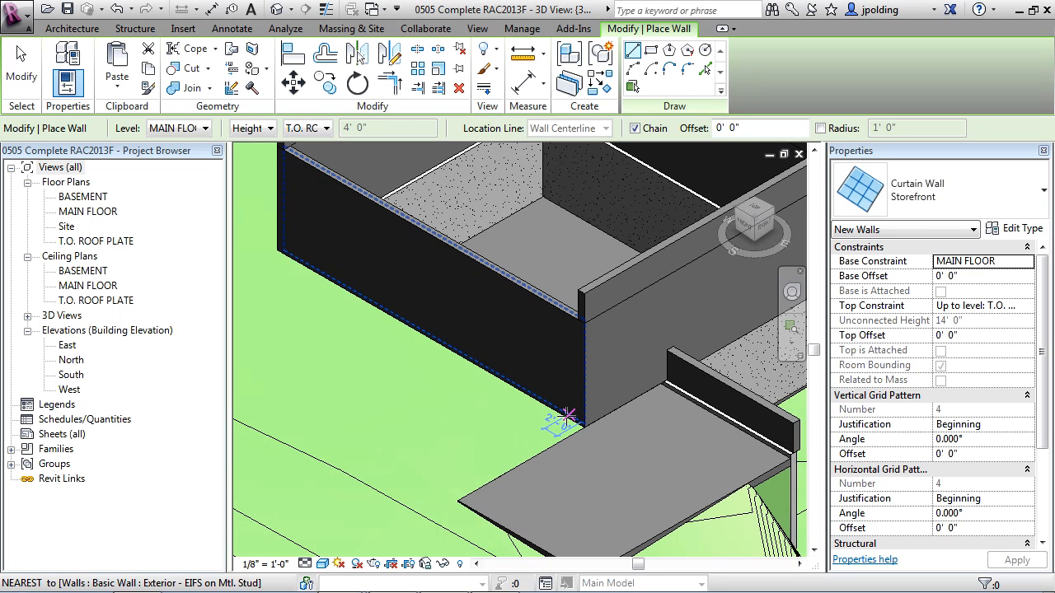
mouse_move(567, 418)
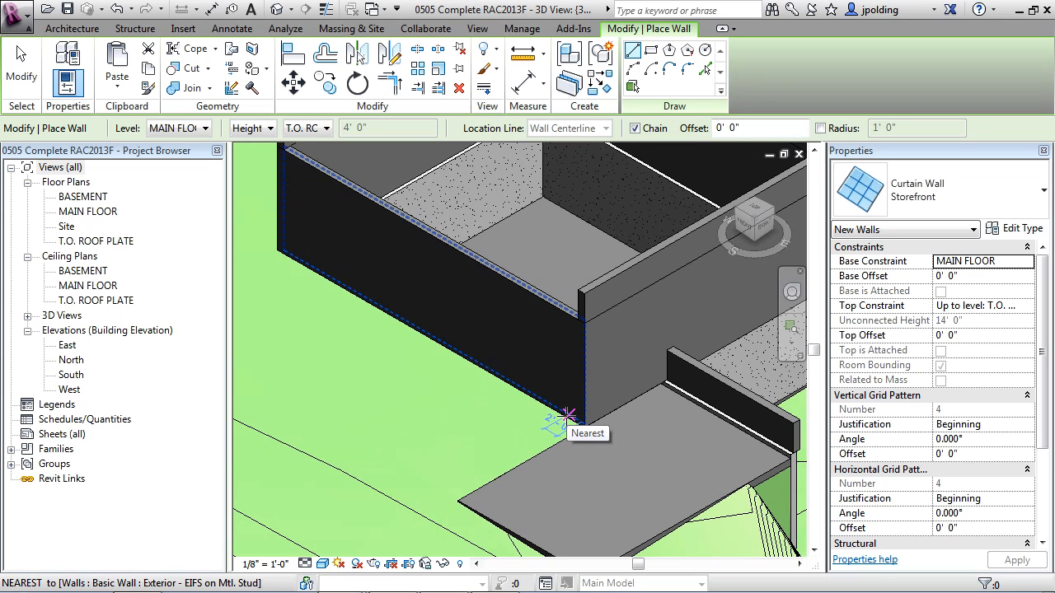
mouse_move(563, 412)
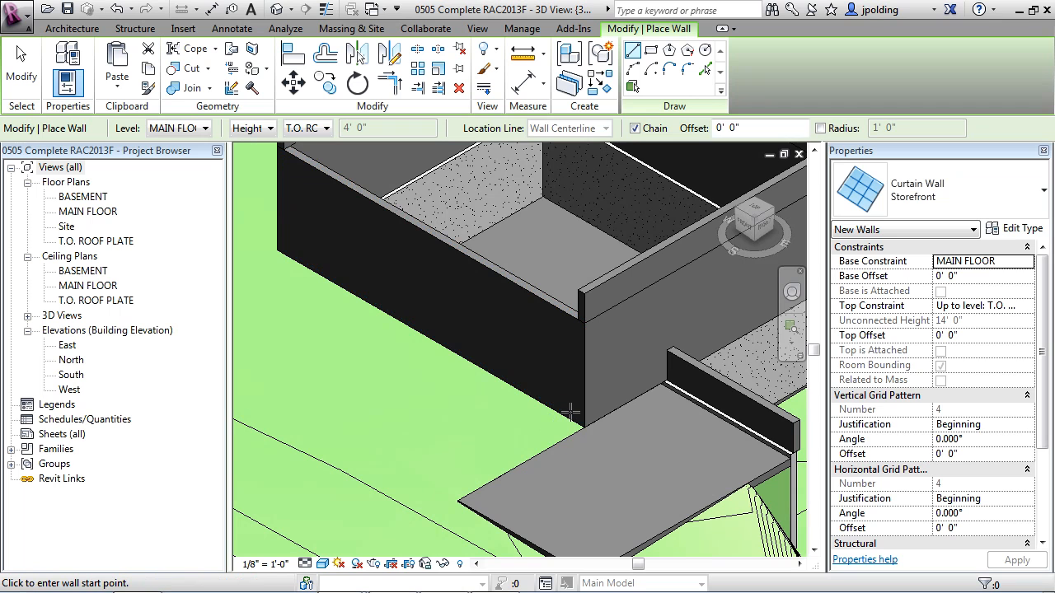
mouse_move(567, 414)
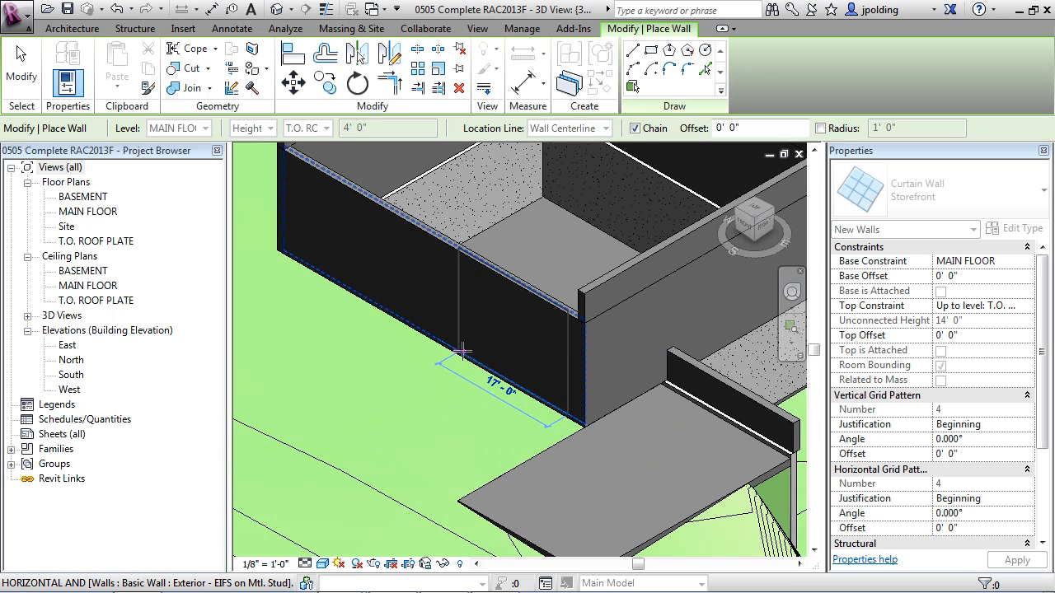
- Place a second Storefront segment about 17 feet long along the exterior wall
left_click(465, 348)
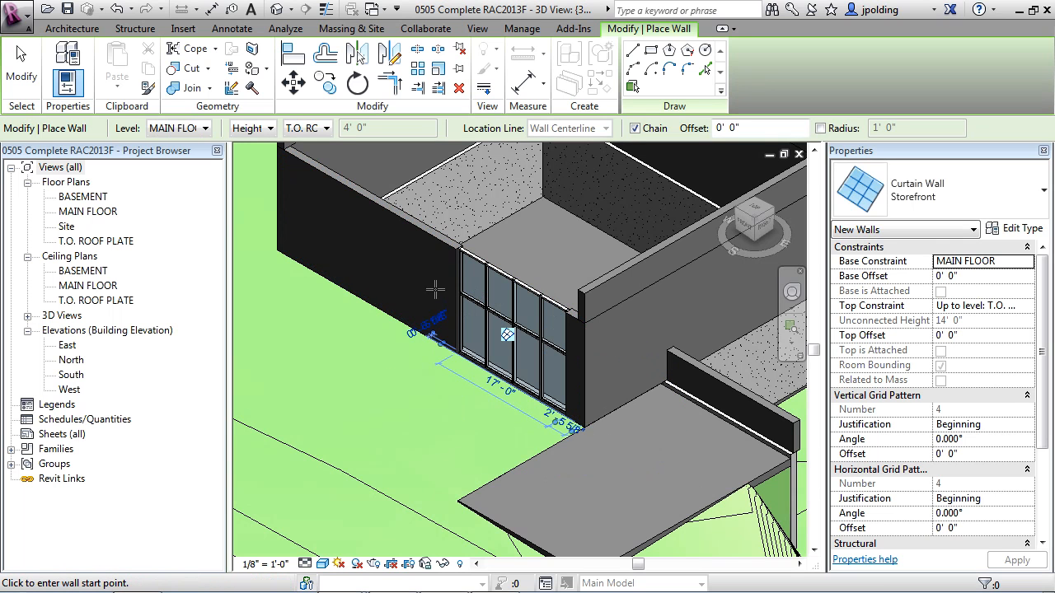
mouse_move(547, 385)
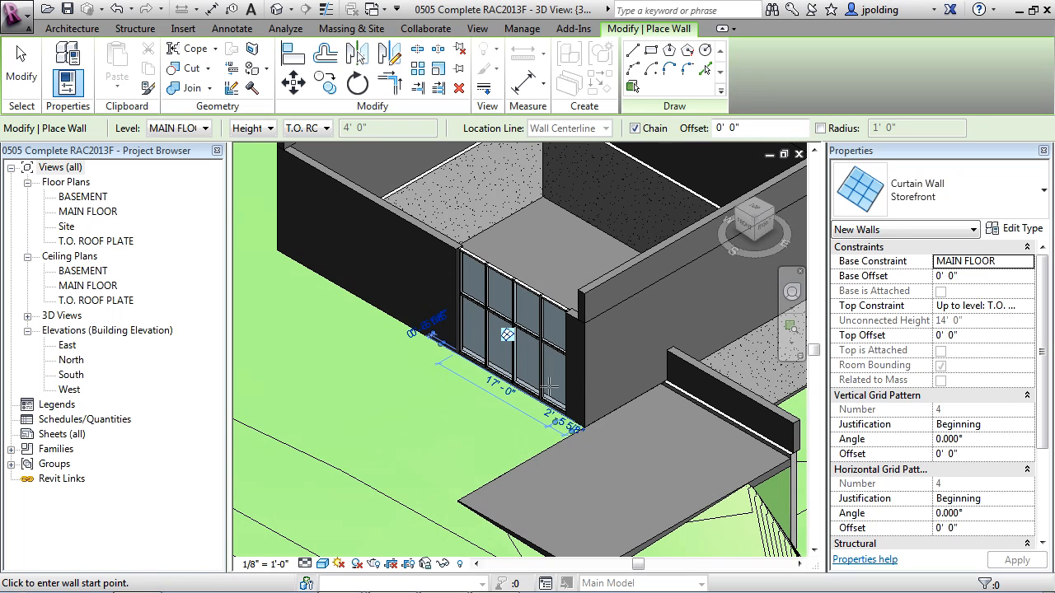
mouse_move(408, 287)
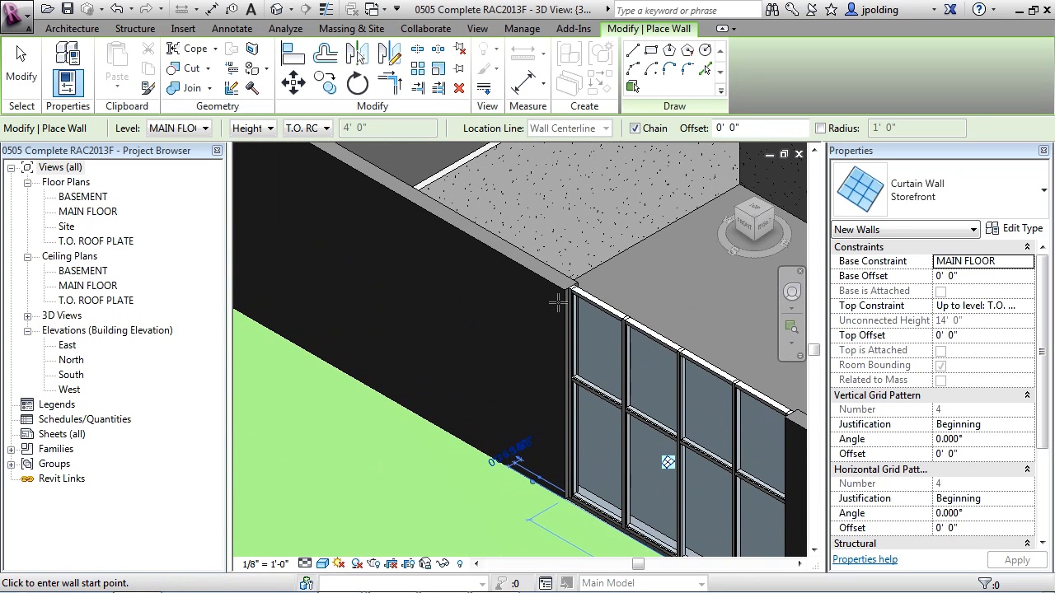
mouse_move(537, 436)
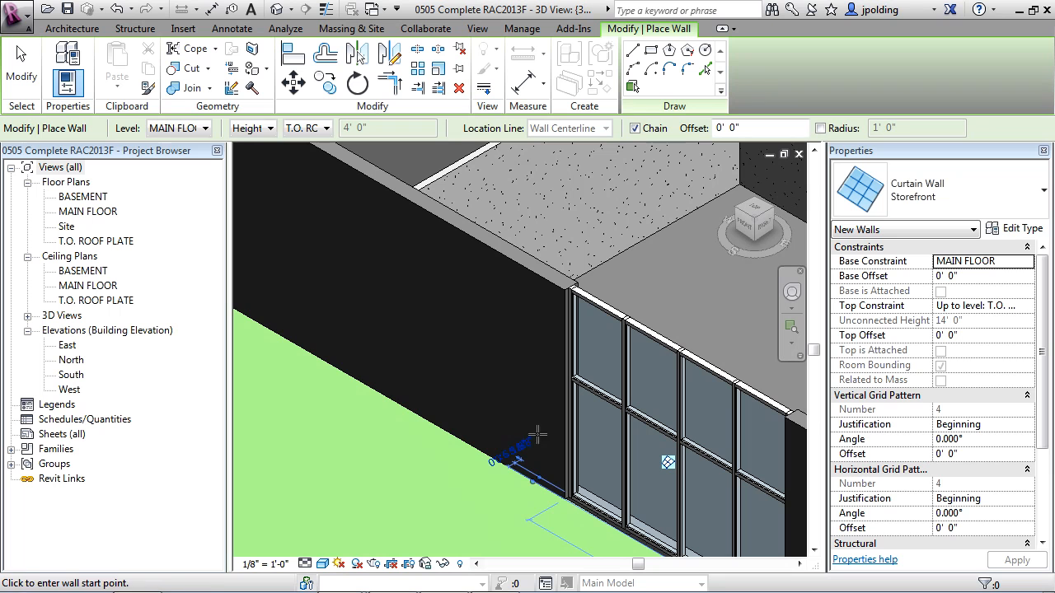
mouse_move(558, 488)
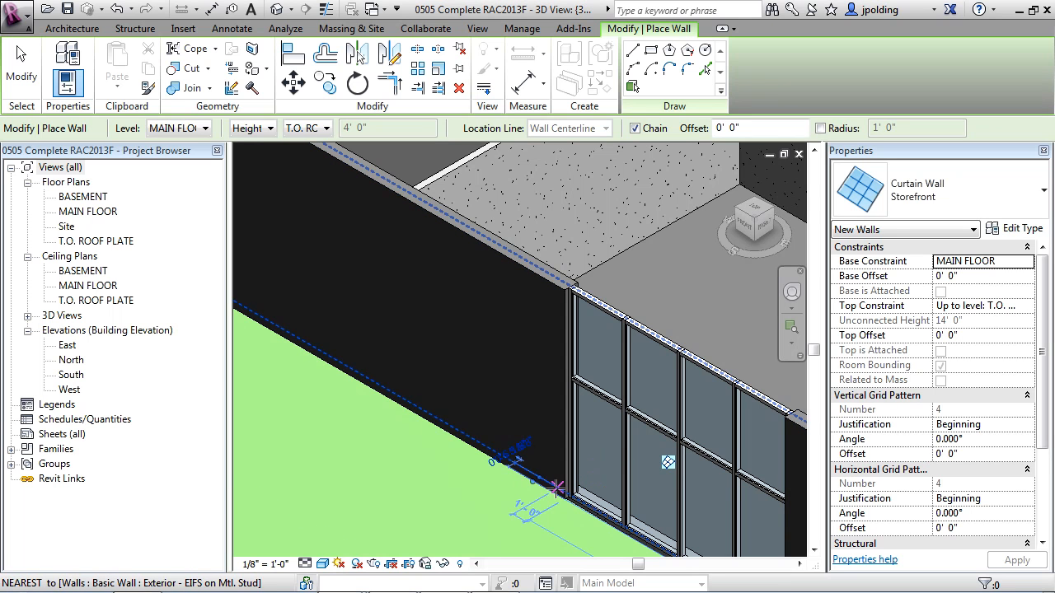
mouse_move(554, 482)
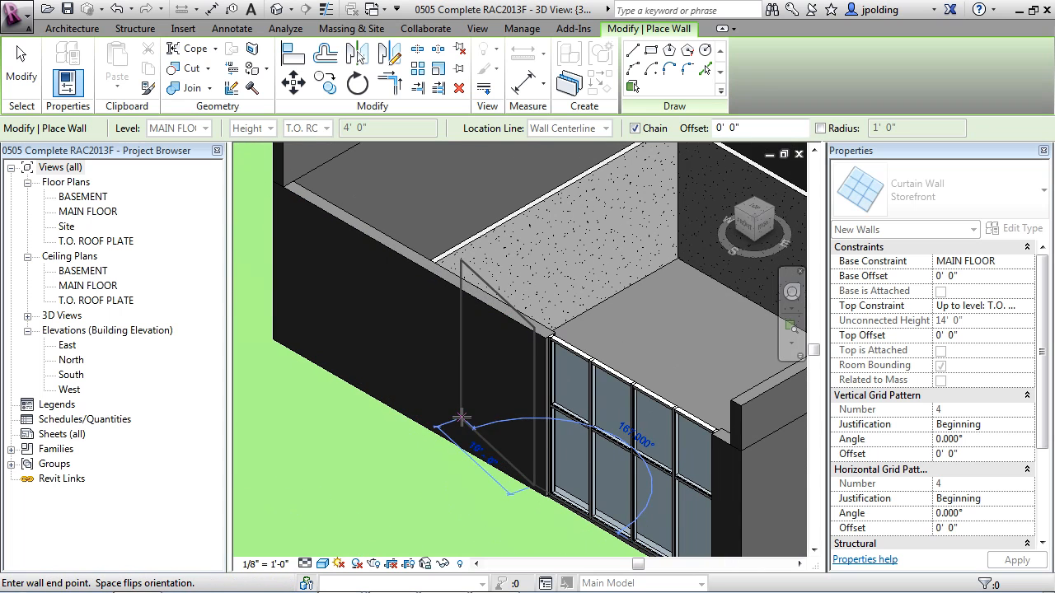
mouse_move(445, 430)
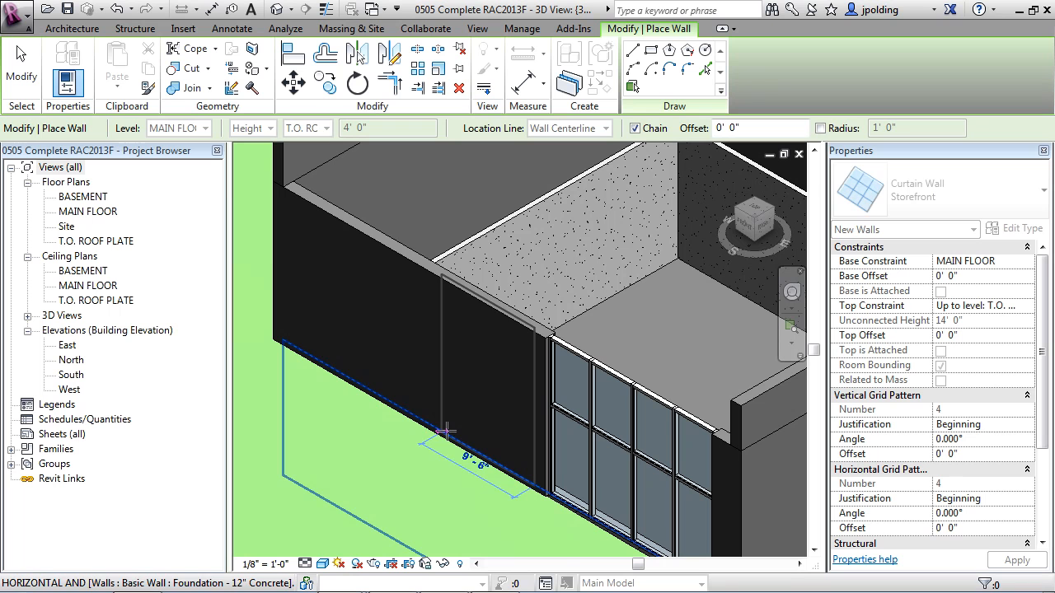
mouse_move(350, 485)
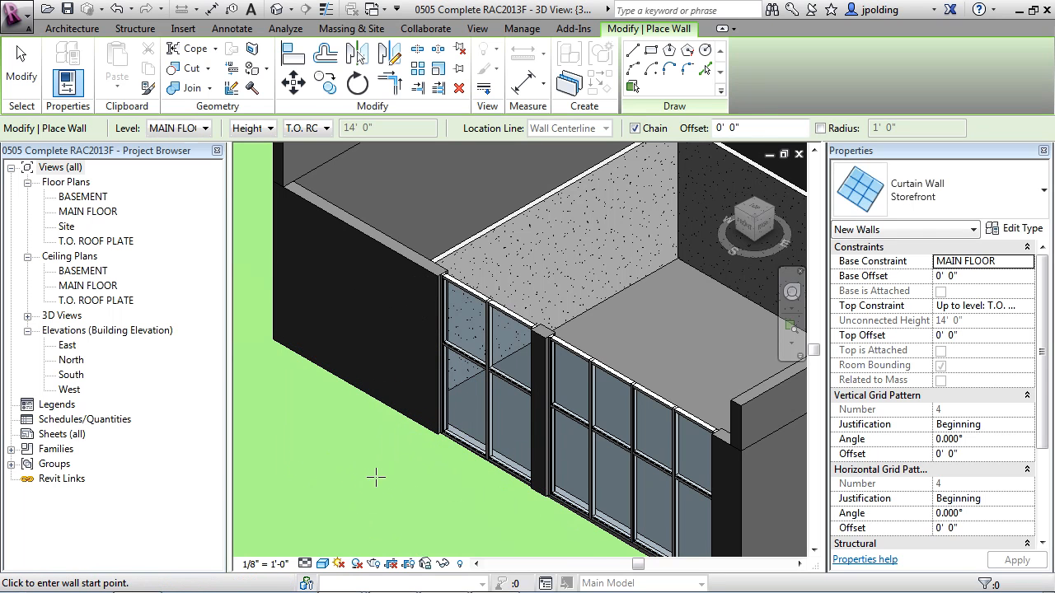
mouse_move(270, 145)
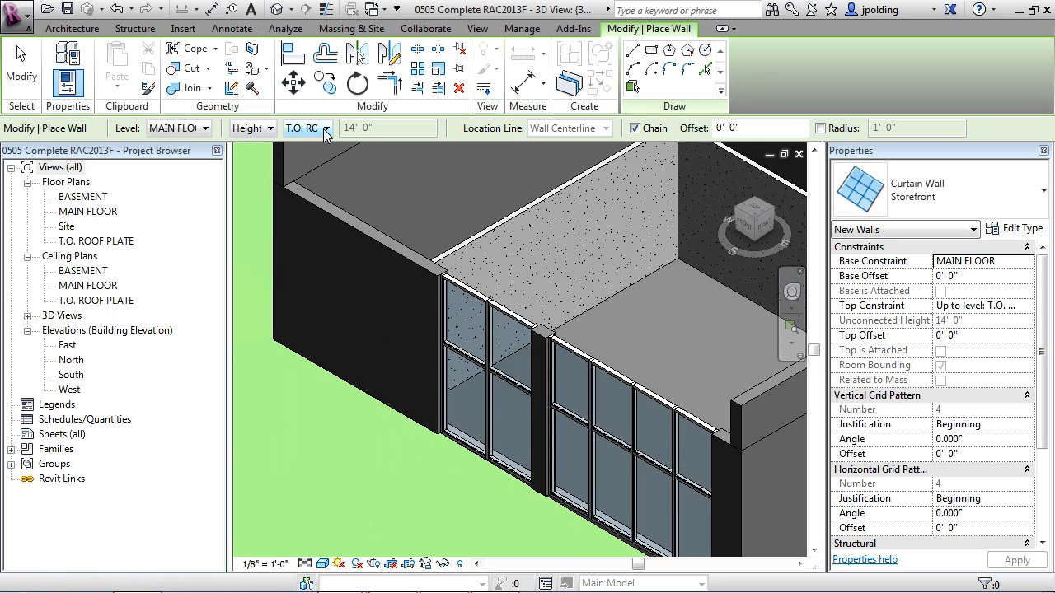
- Switch new walls to an Unconnected 12' 0" height for the third segment
left_click(326, 129)
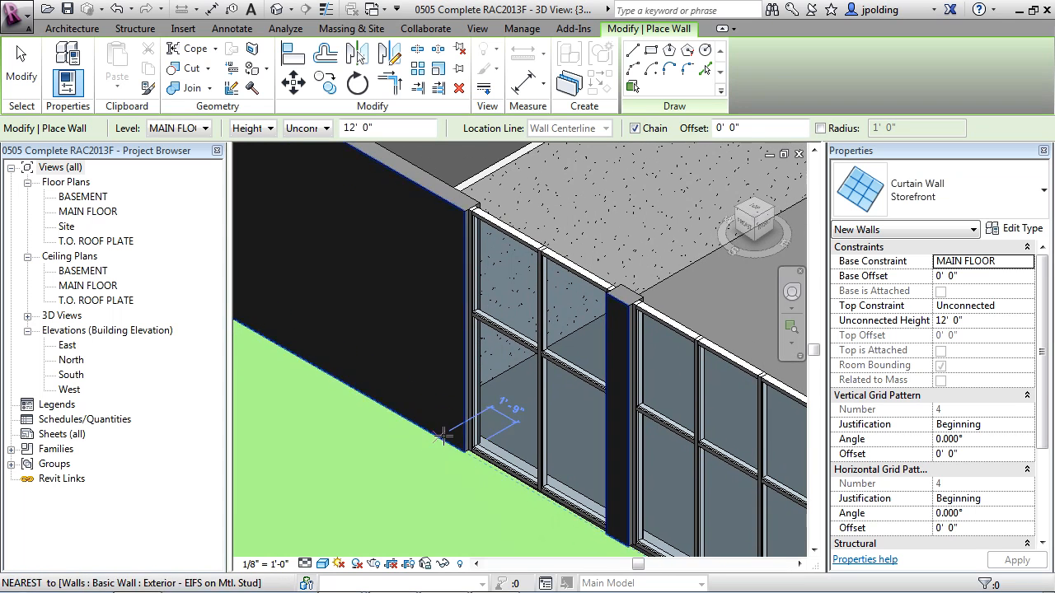
mouse_move(445, 458)
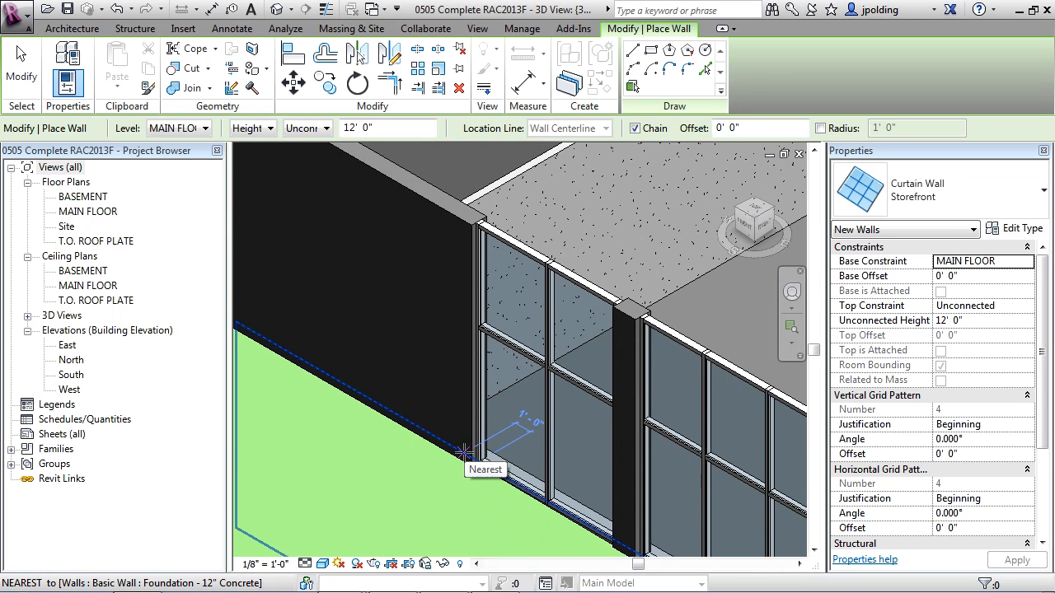
mouse_move(458, 448)
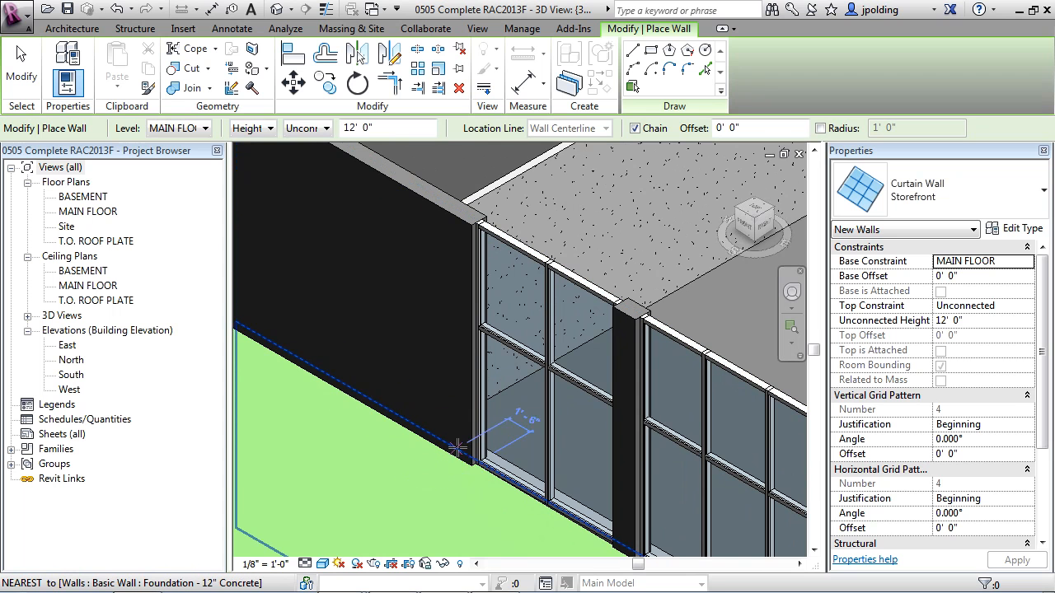
mouse_move(455, 448)
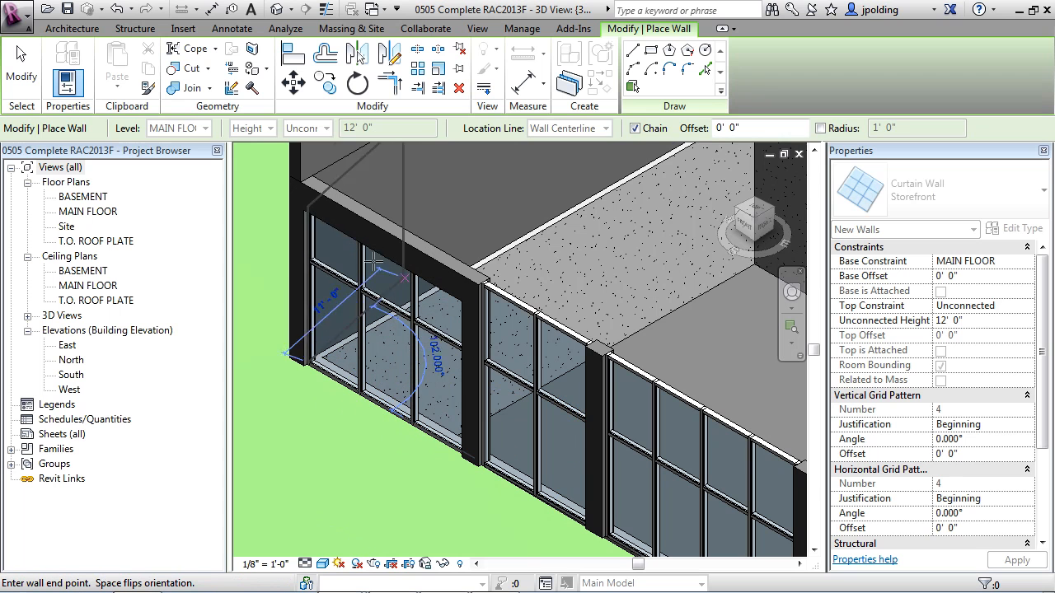
mouse_move(382, 241)
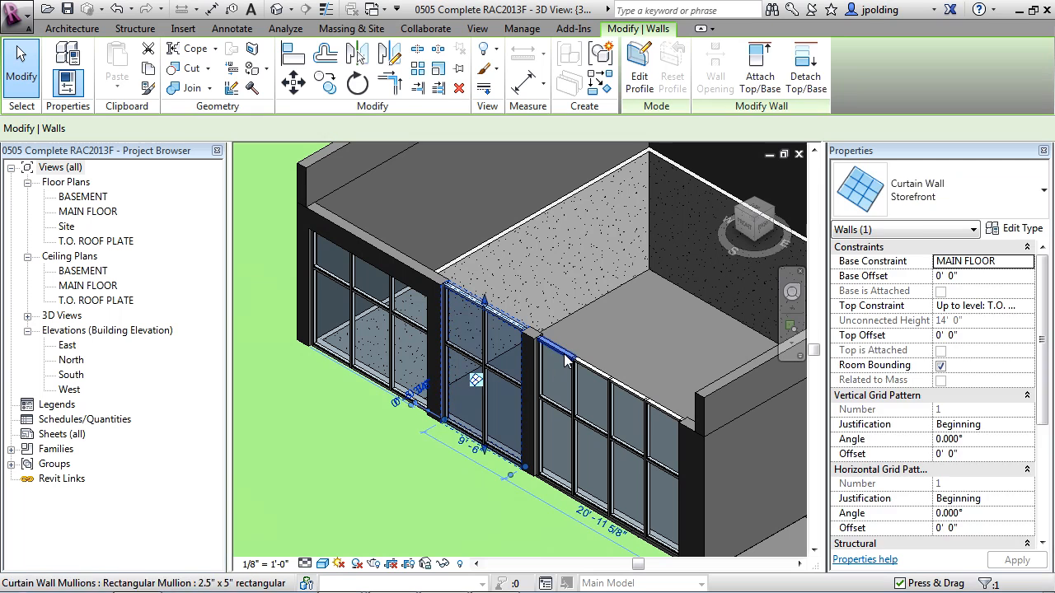
- Clear the selection and select the middle storefront segment
left_click(520, 377)
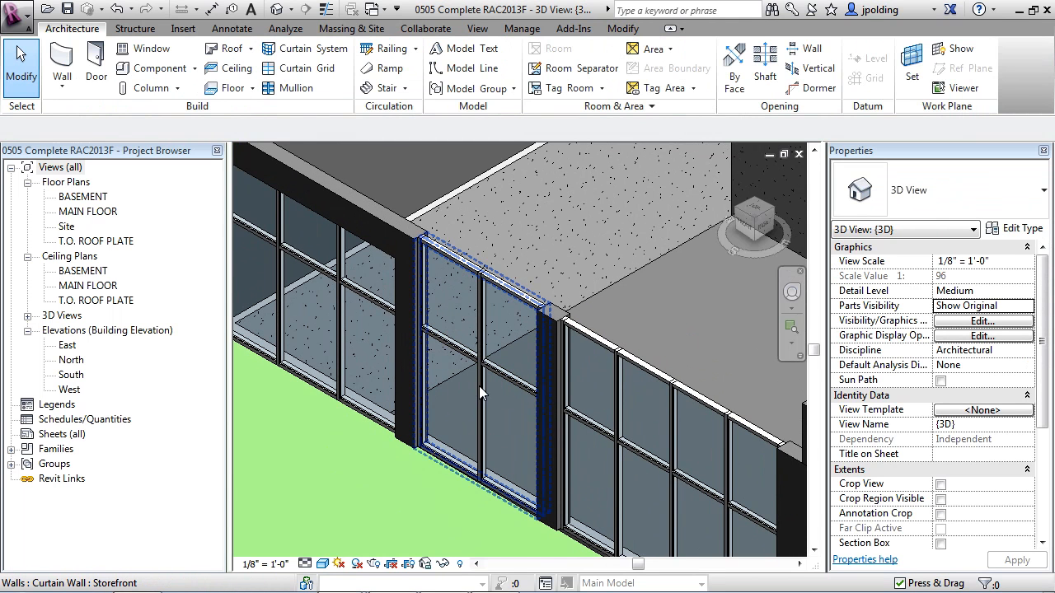
left_click(481, 394)
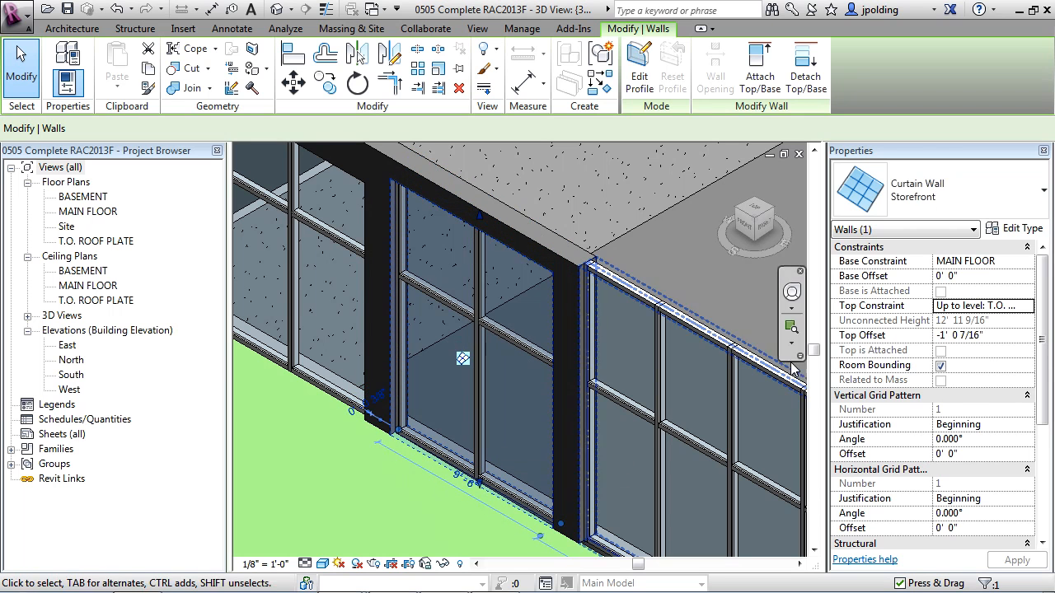
- Set the storefront's Top Offset to -1' 0" and resize its length
left_click(981, 334)
type("-1")
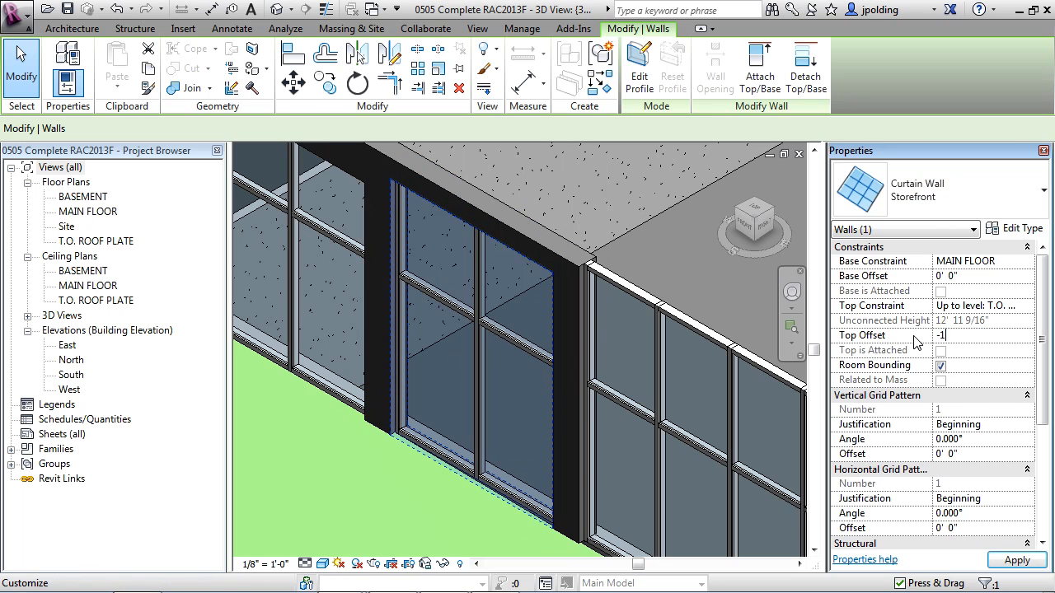
left_click(1016, 560)
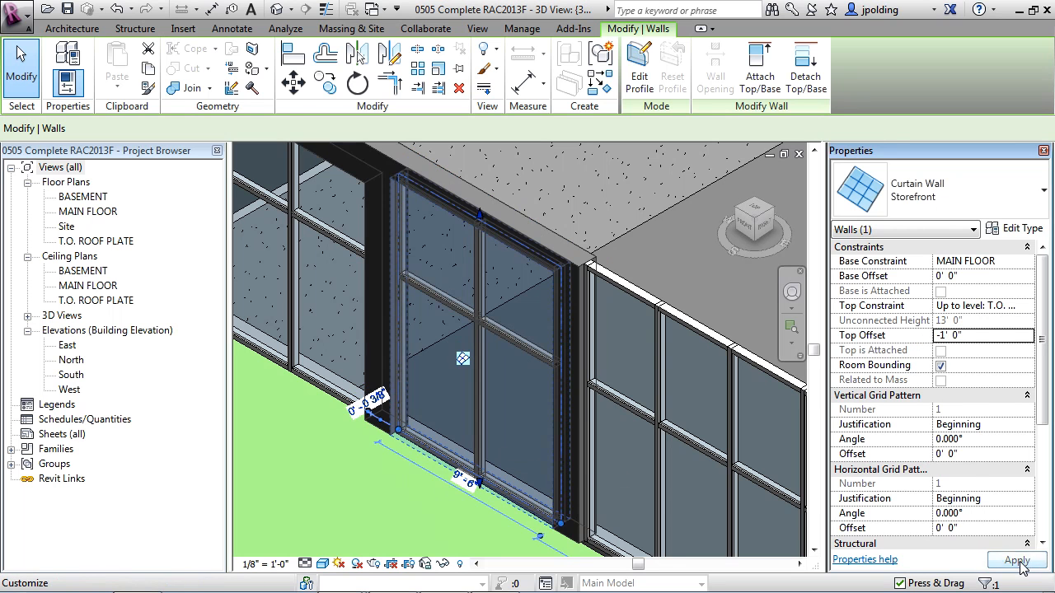
left_click(1017, 560)
type("1")
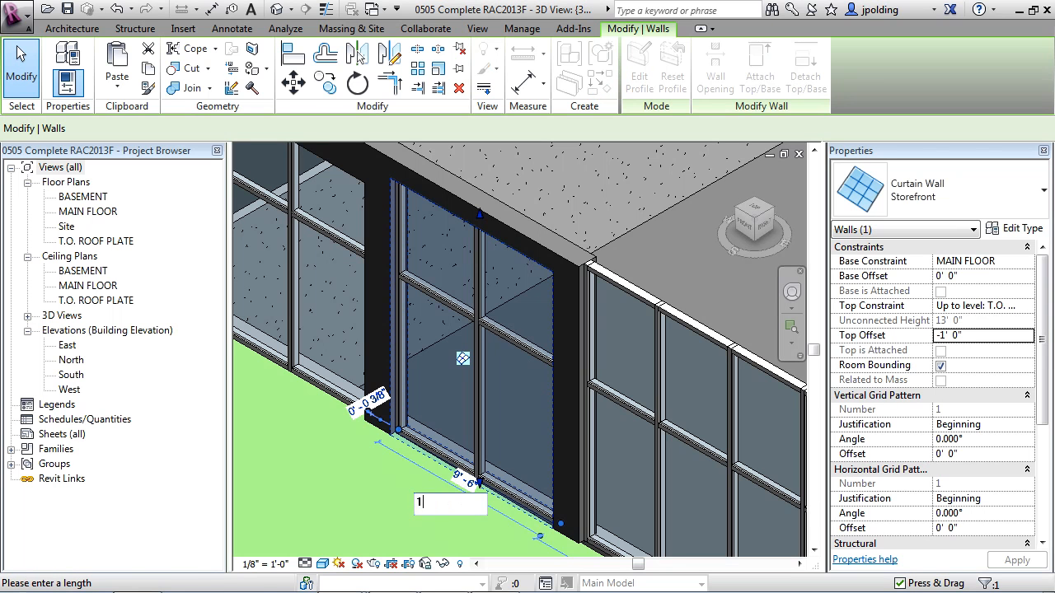
key("Return")
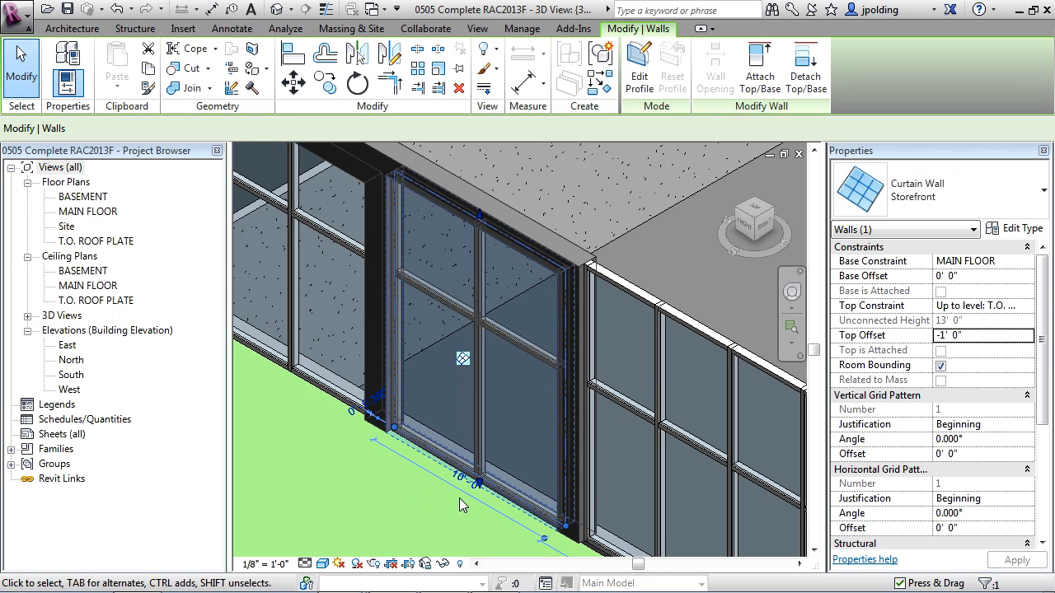
type("9")
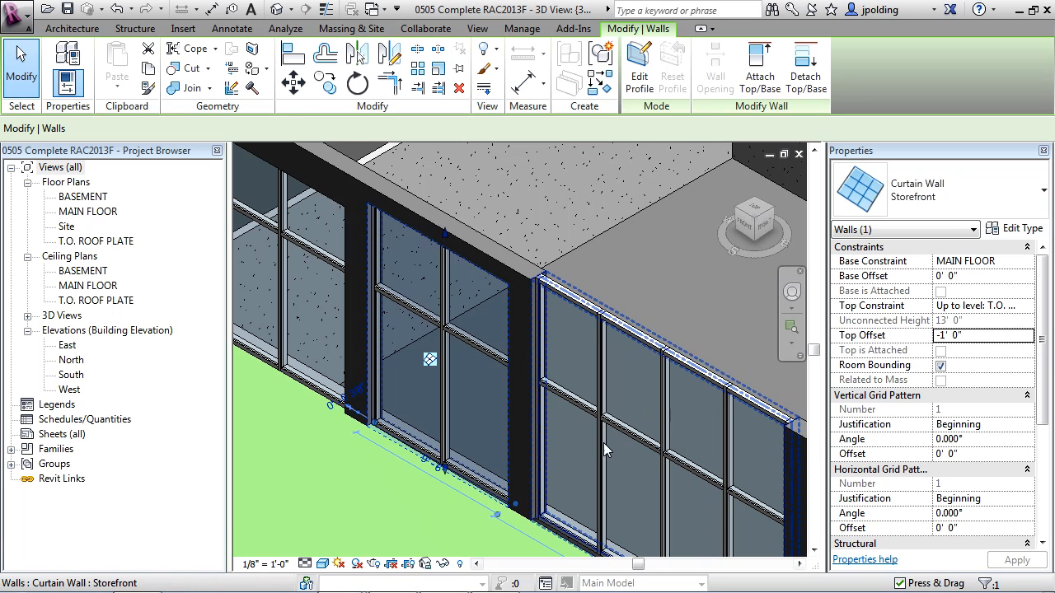
left_click(580, 404)
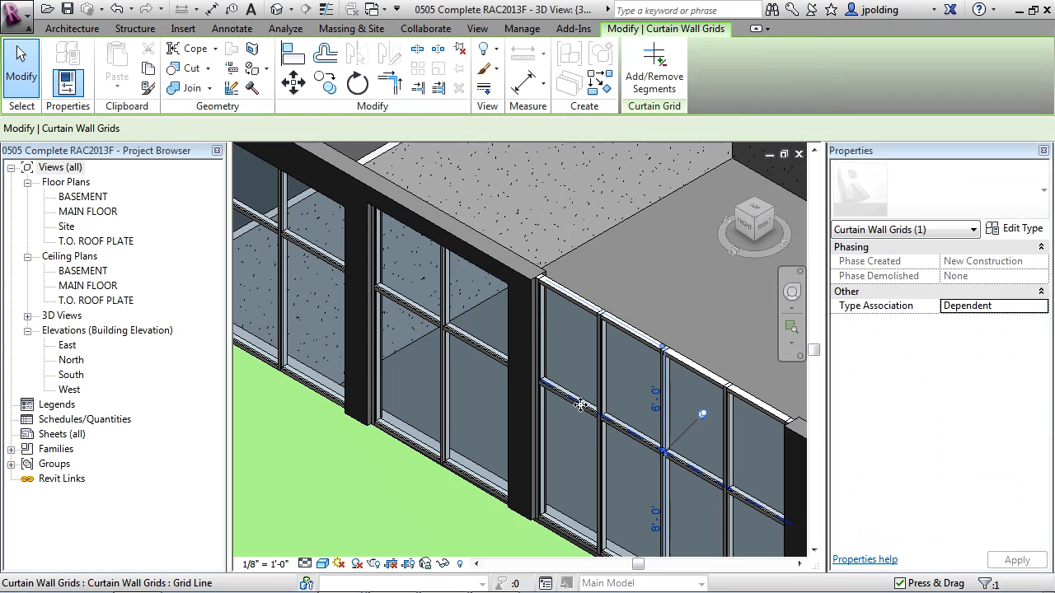
mouse_move(644, 436)
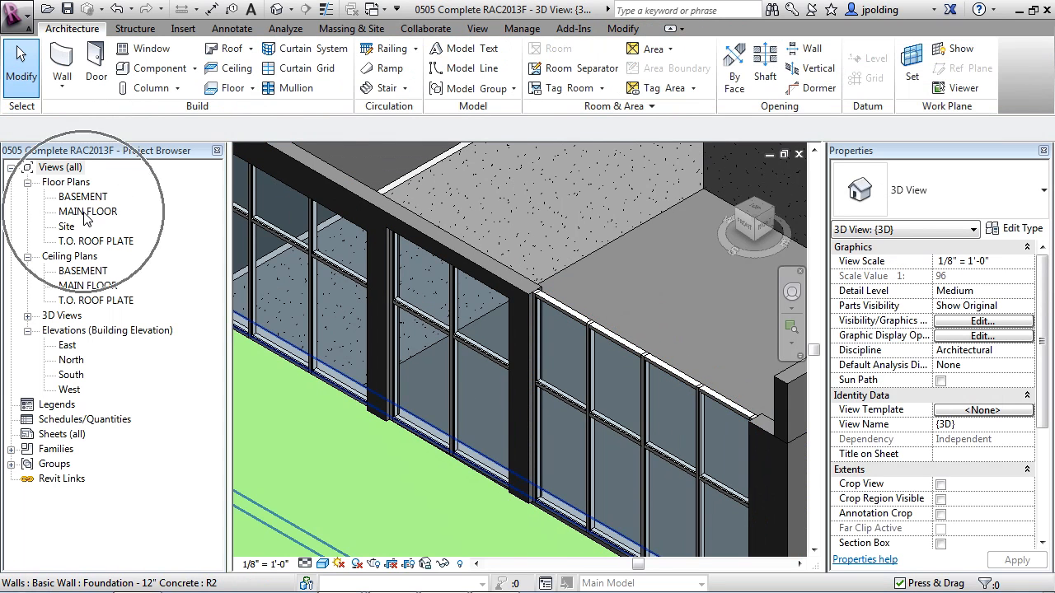
- Show the MAIN FLOOR plan and flip the storefront's exterior side
double_click(86, 211)
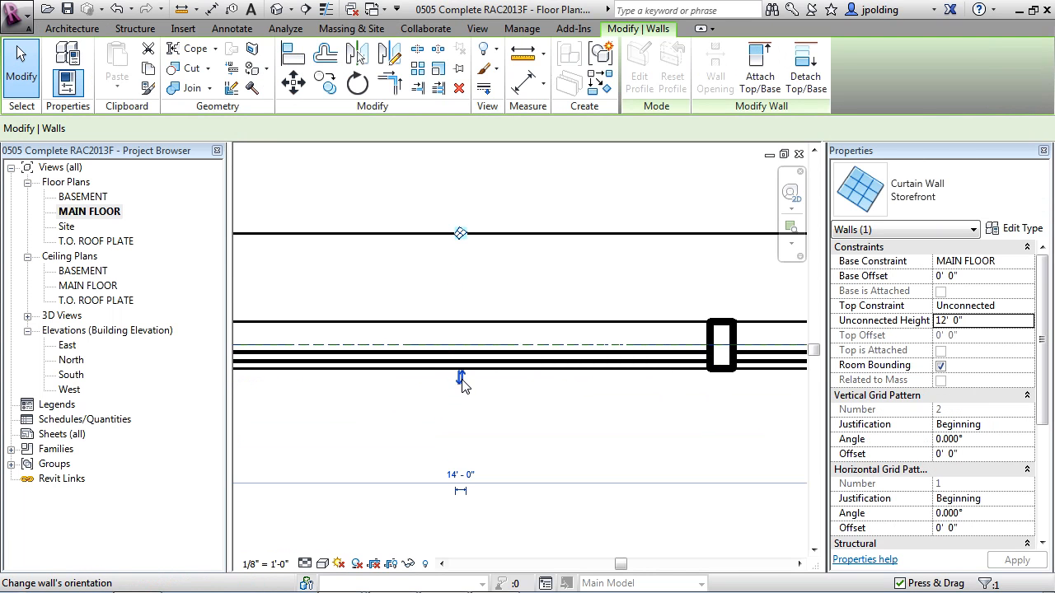
mouse_move(465, 389)
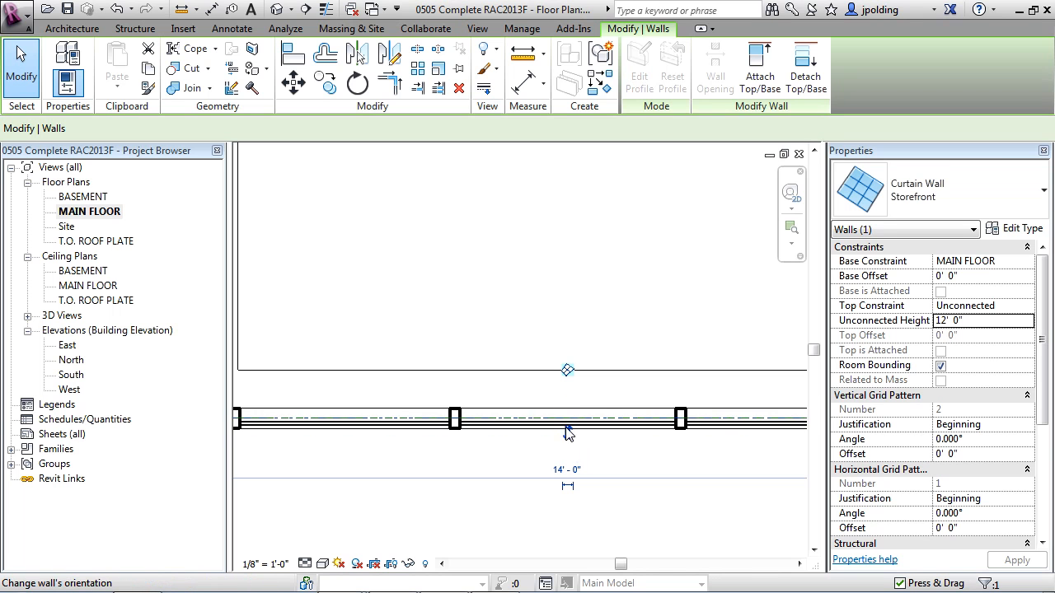
left_click(567, 468)
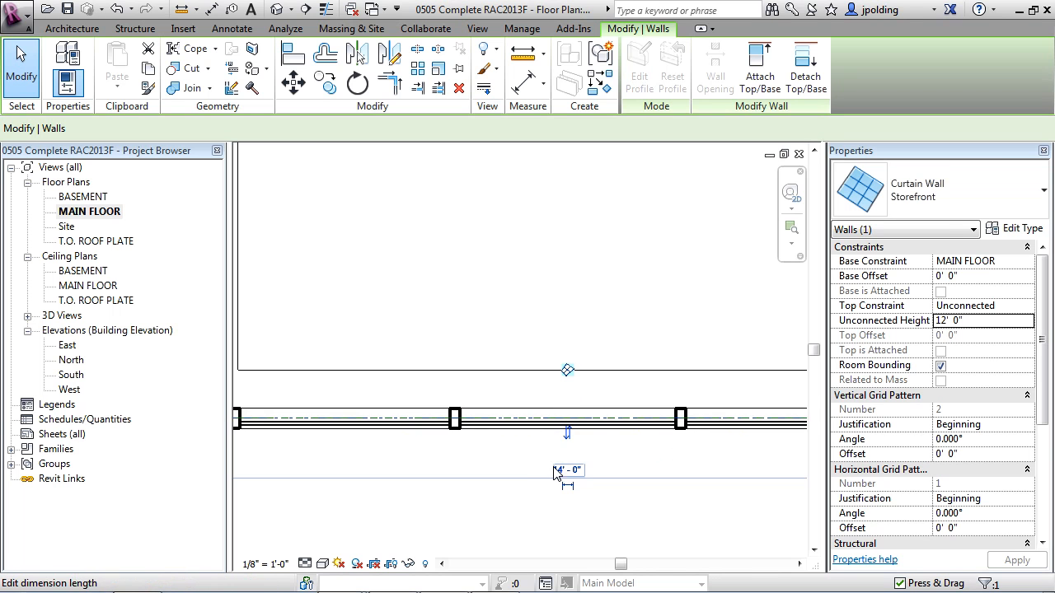